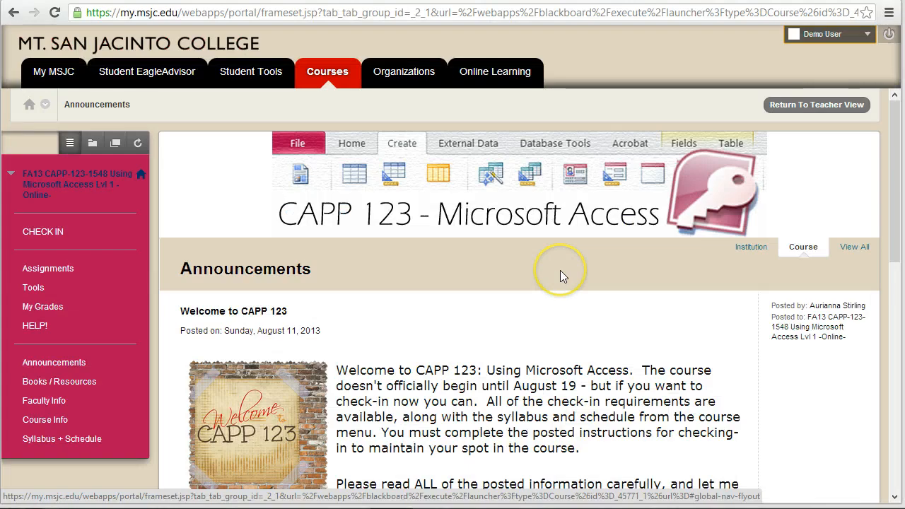
mouse_move(650, 224)
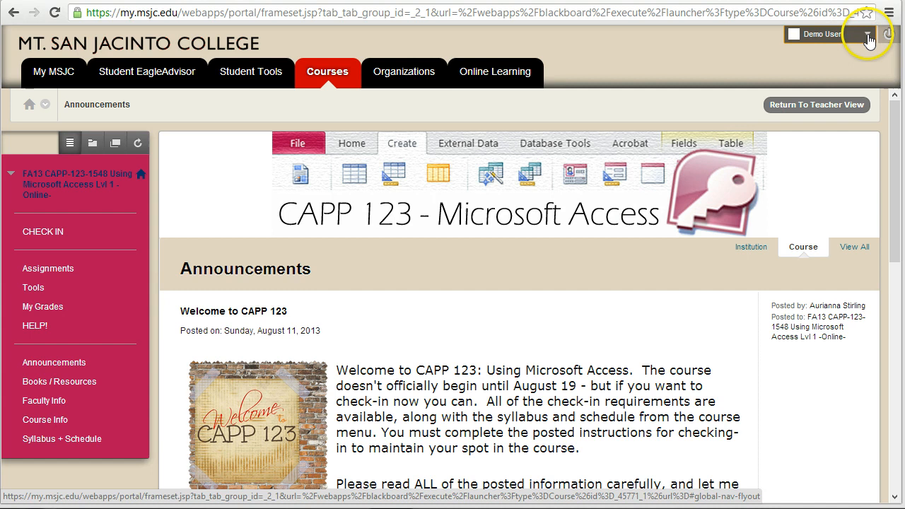
Reach the Personal Information page through the user-name navigation menu's Settings
click(869, 34)
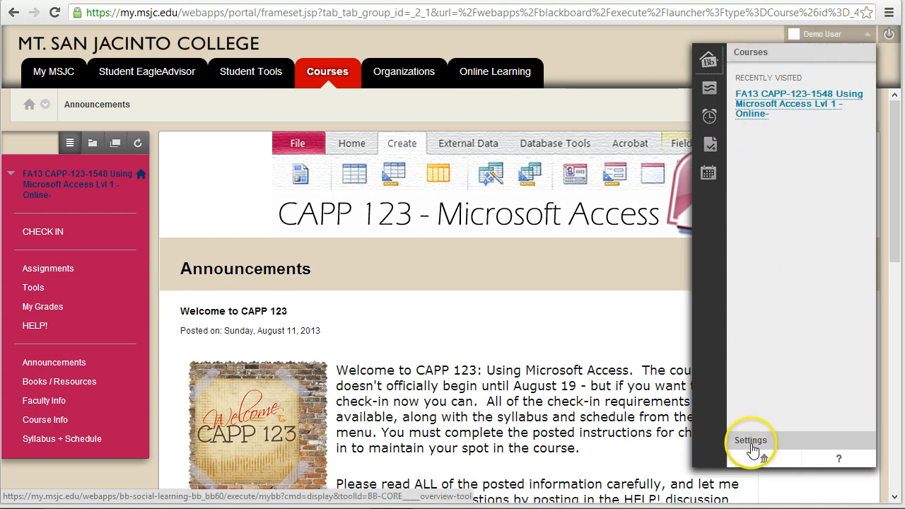
click(751, 440)
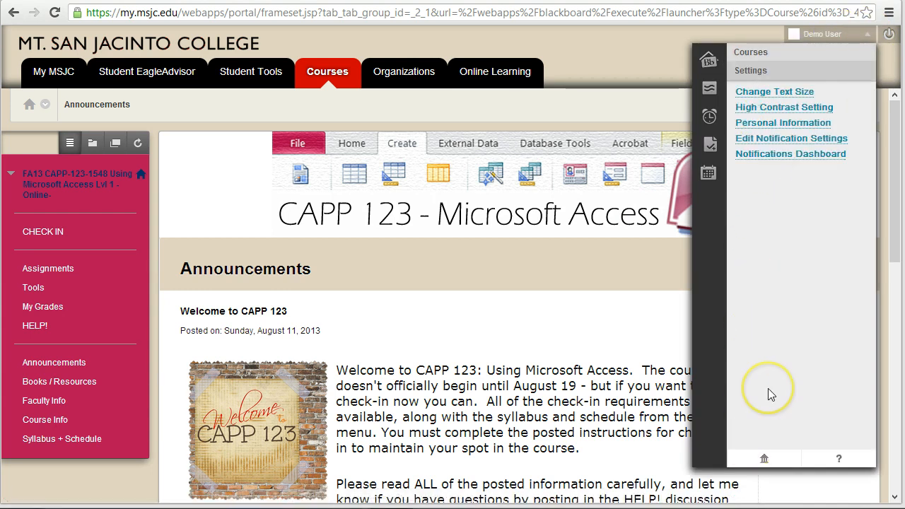
mouse_move(846, 40)
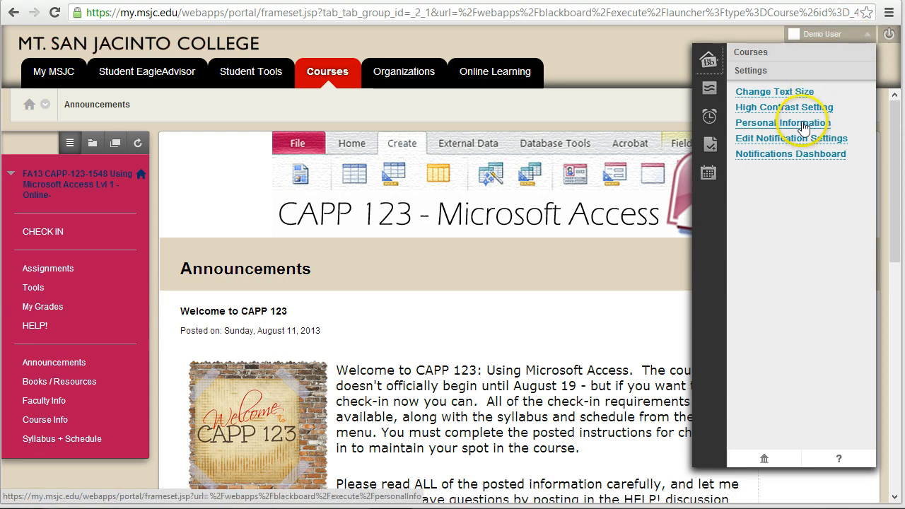
click(781, 122)
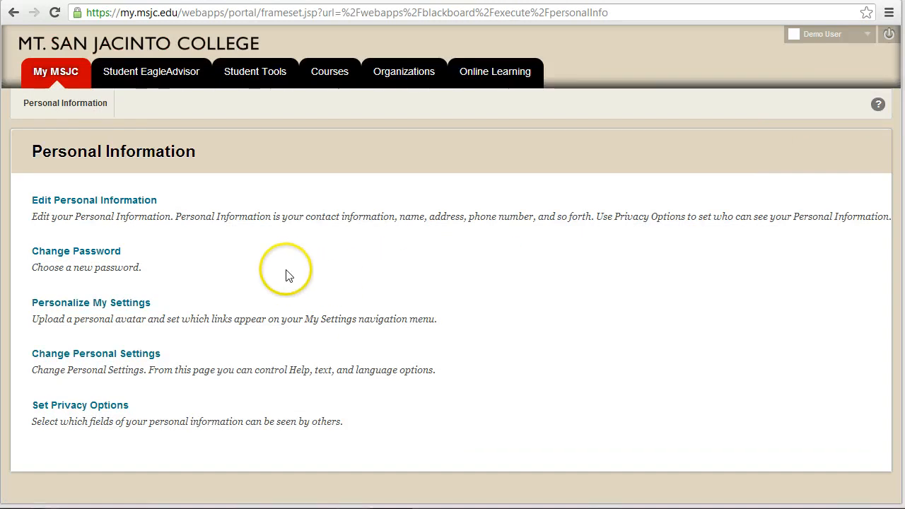
mouse_move(91, 303)
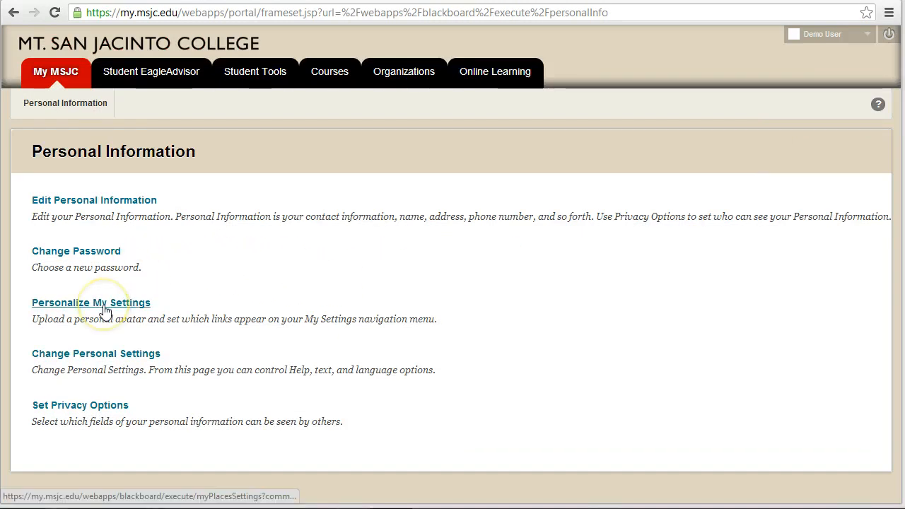
In Personalize My Settings choose 'Use custom avatar image' and start browsing the computer for a picture
click(90, 303)
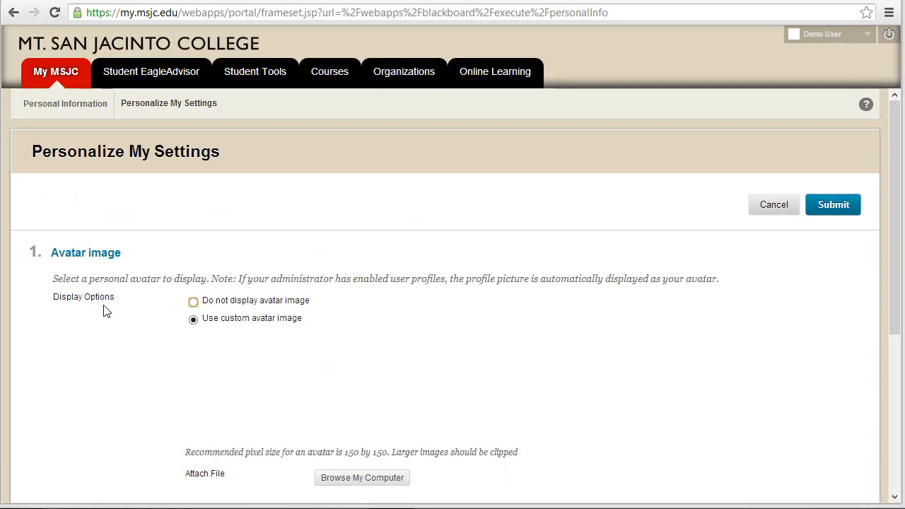
click(192, 300)
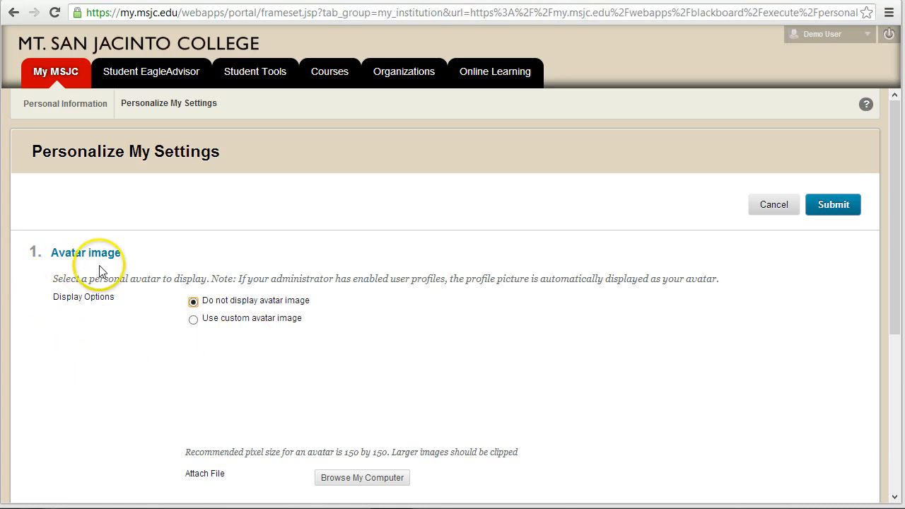
mouse_move(73, 356)
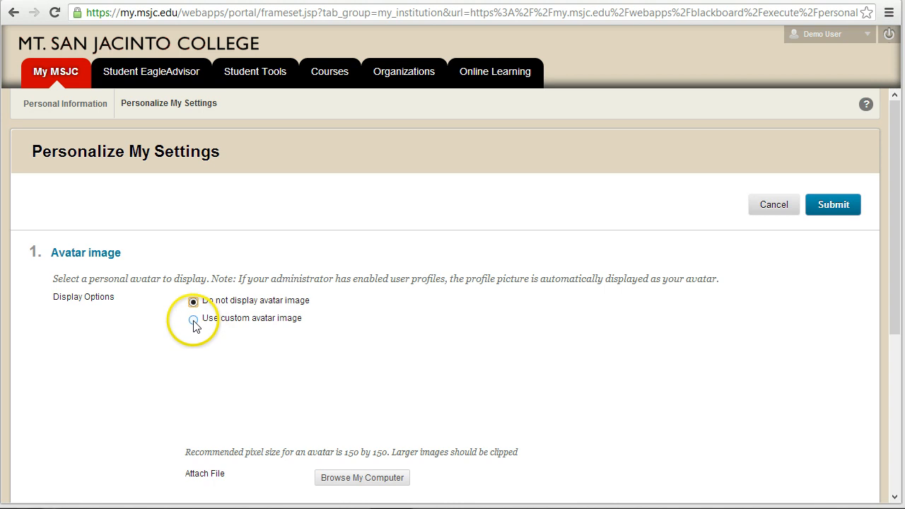
click(192, 318)
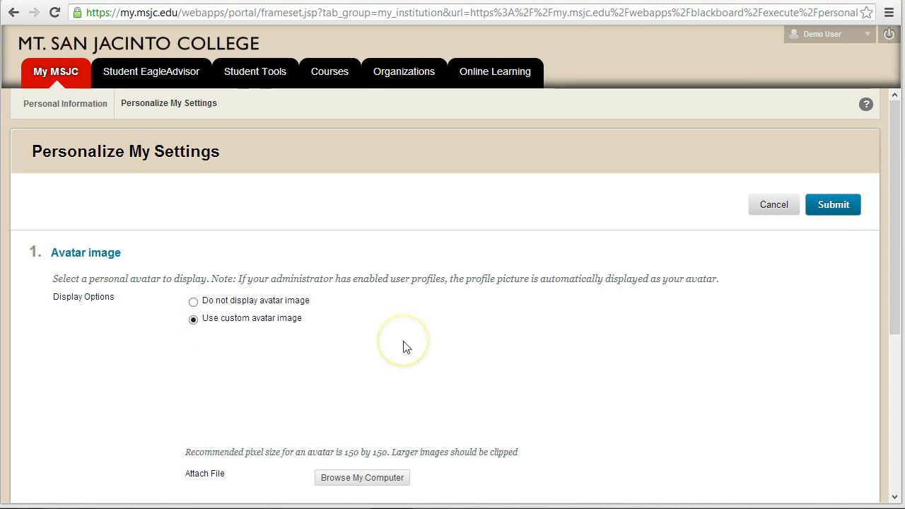
mouse_move(391, 434)
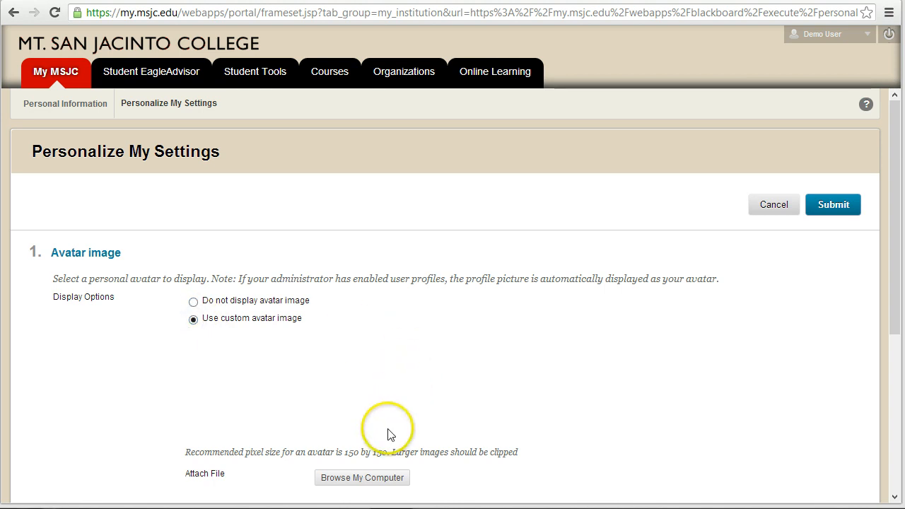
click(362, 478)
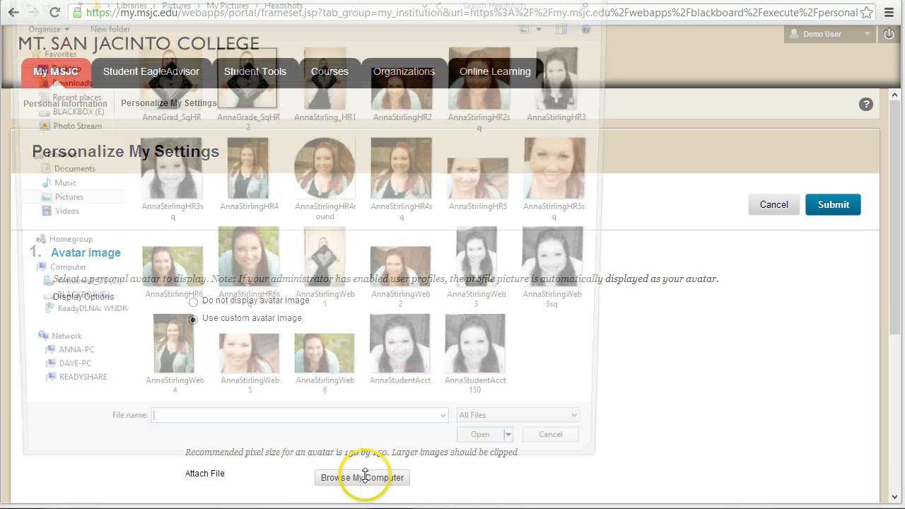
Attach AnnaStudentAcct150.jpg, the 150x150 student headshot, as the avatar file
click(362, 478)
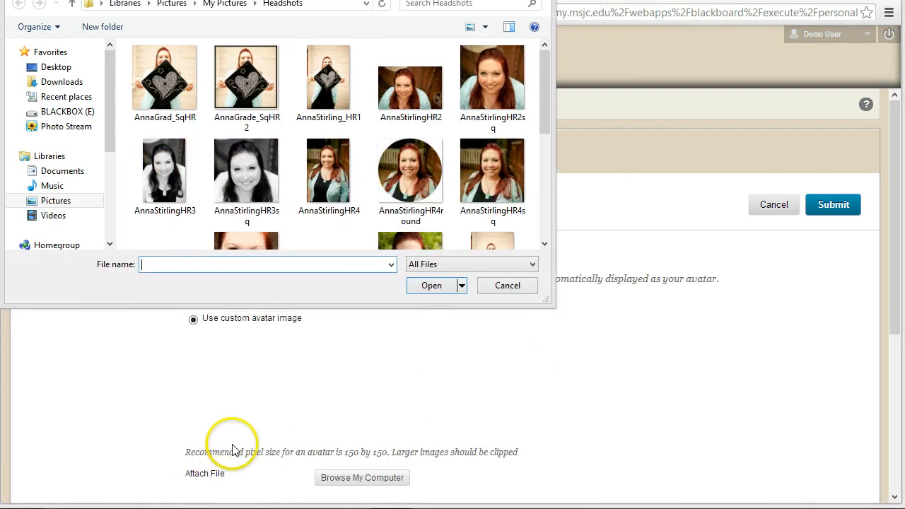
mouse_move(390, 450)
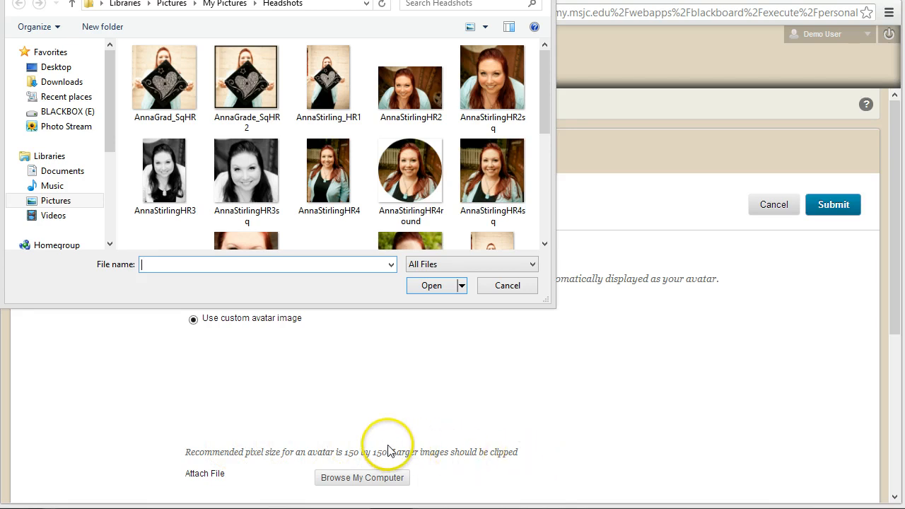
mouse_move(543, 487)
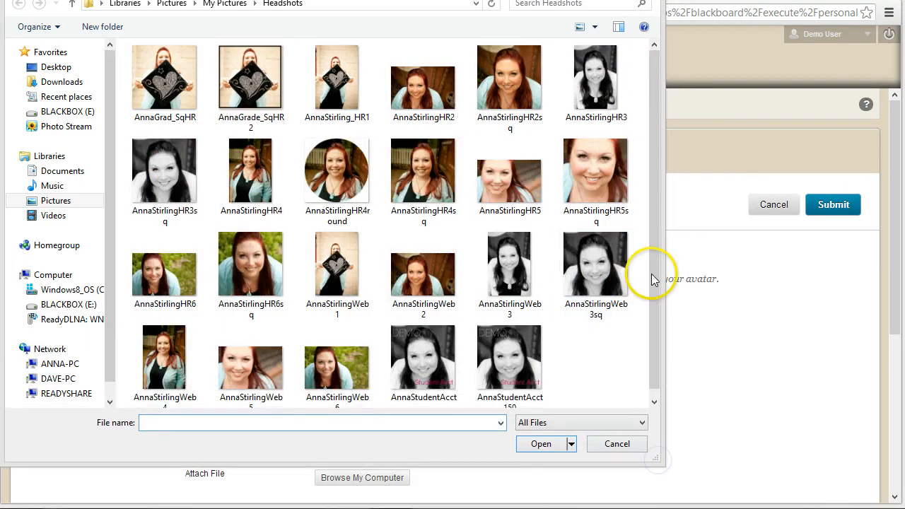
click(509, 347)
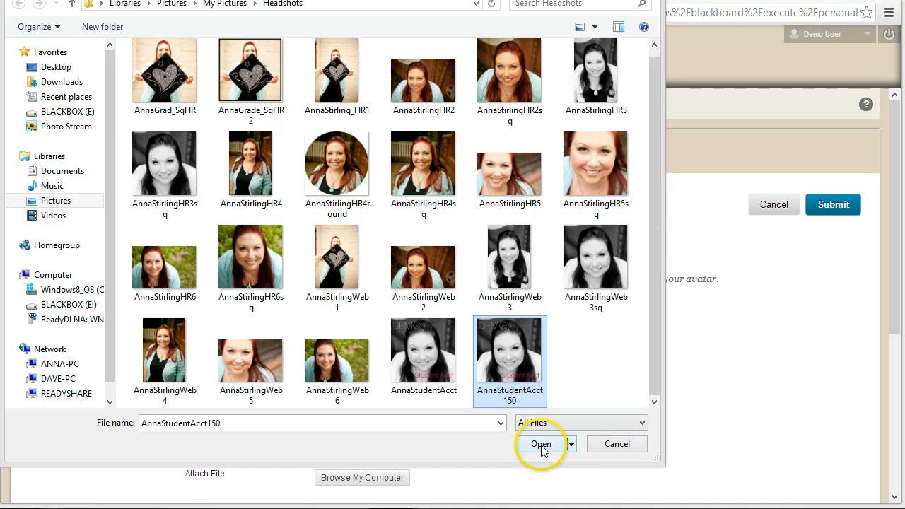
click(542, 444)
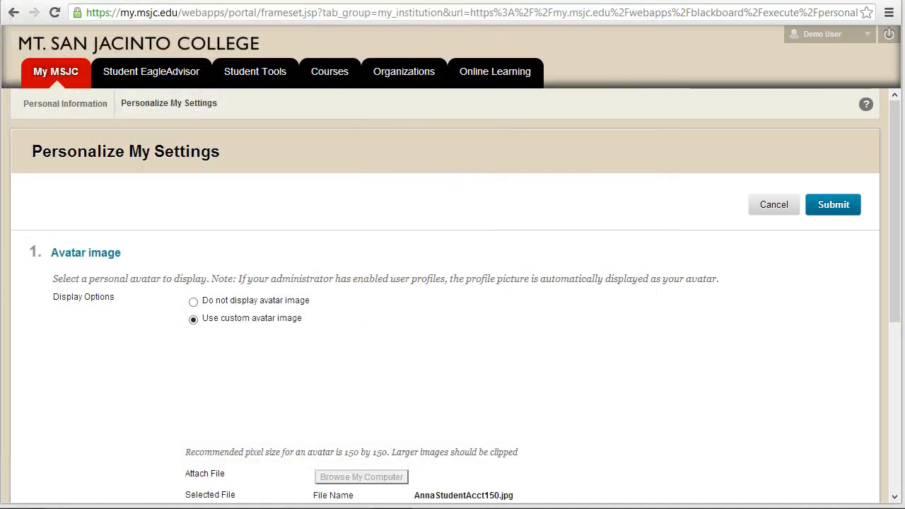
Submit the avatar settings and confirm the new headshot shows beside the user name
scroll(down, 3)
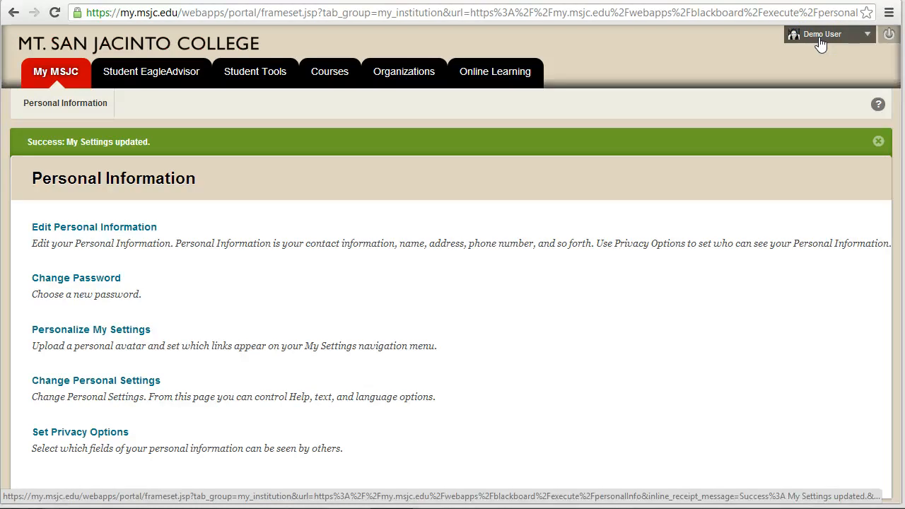
click(329, 71)
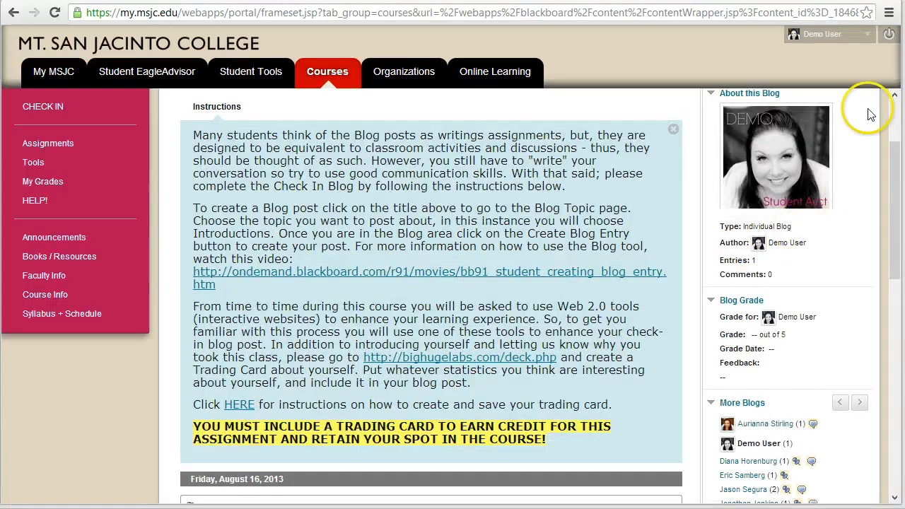